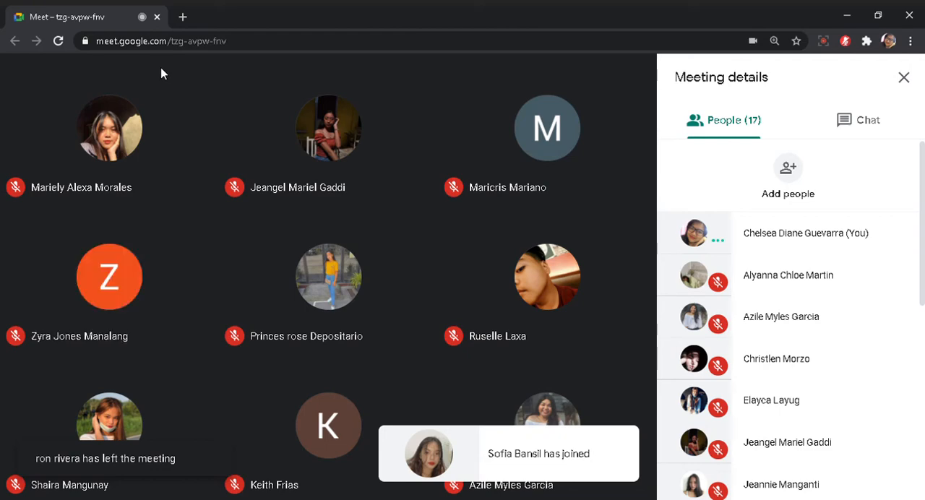
mouse_move(214, 241)
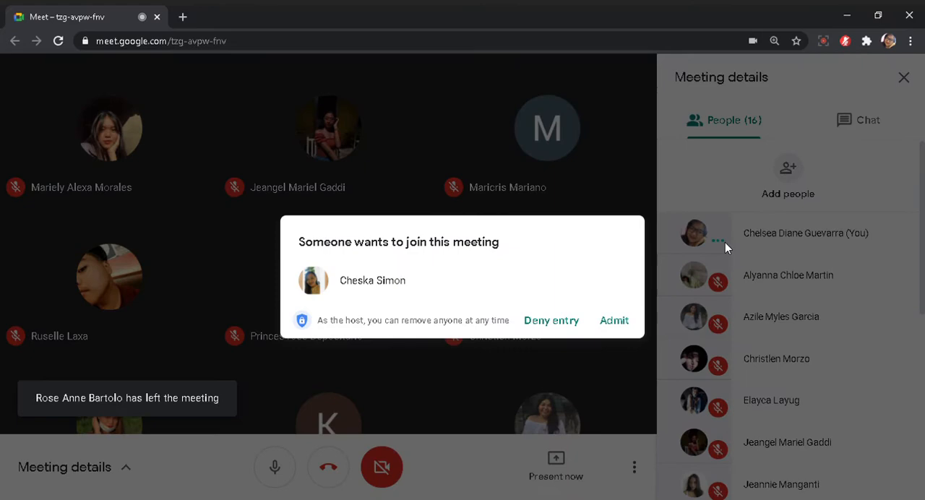
Admit the waiting student and review the People list now showing 19 participants.
left_click(551, 321)
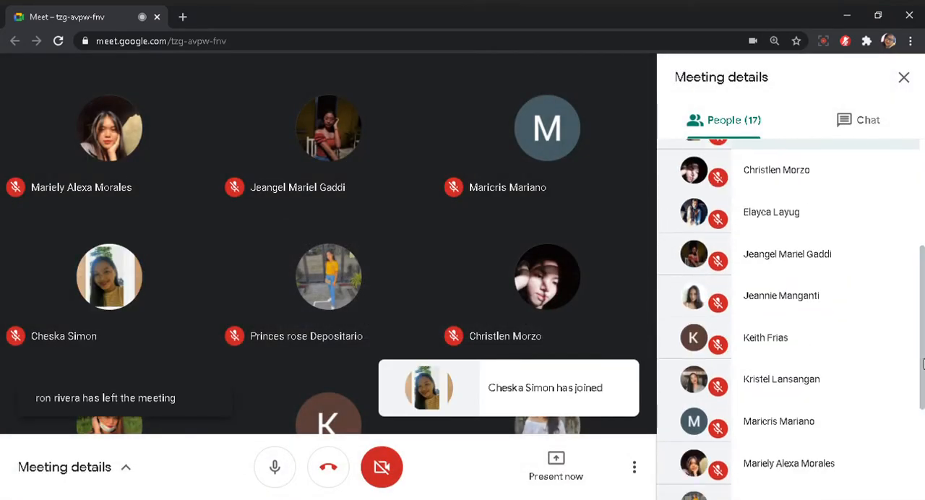
scroll("down", 3)
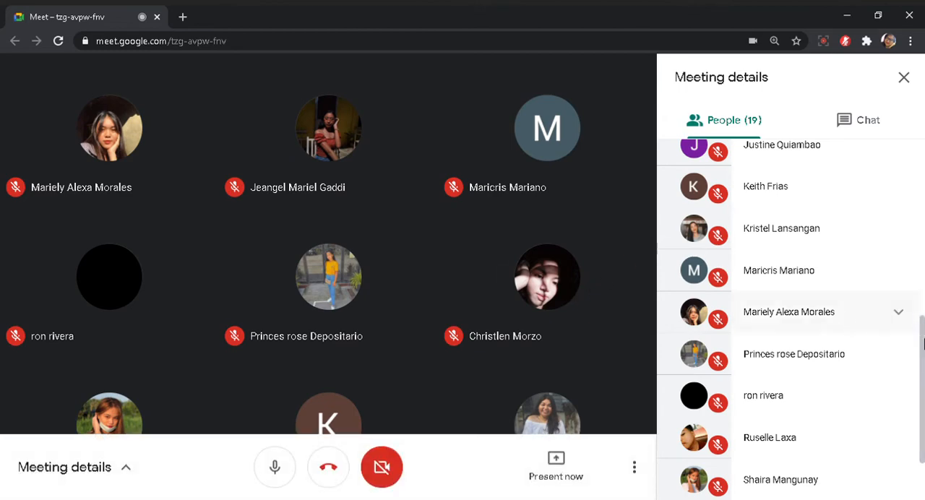
scroll("up", 3)
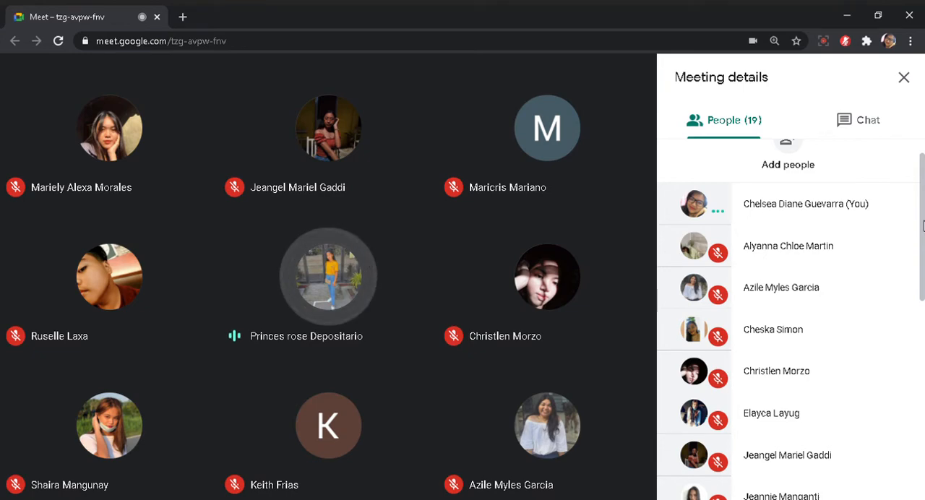
scroll("down", 3)
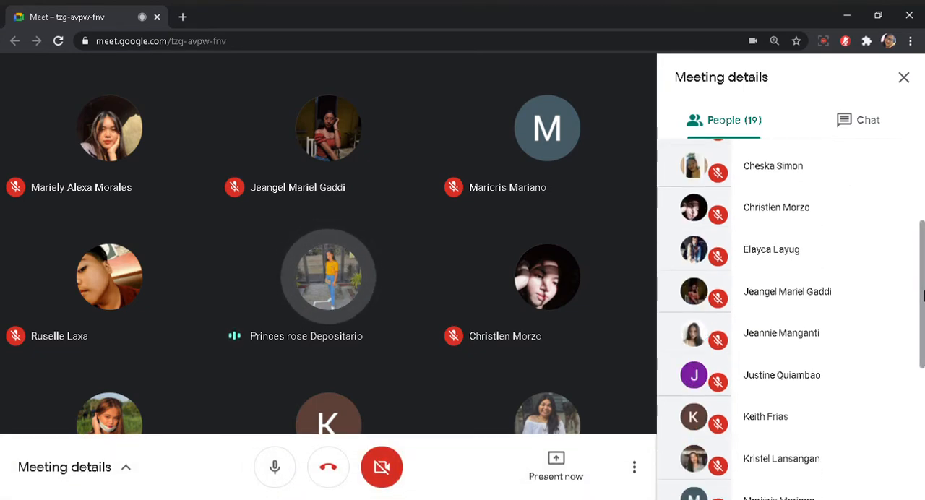
scroll("down", 3)
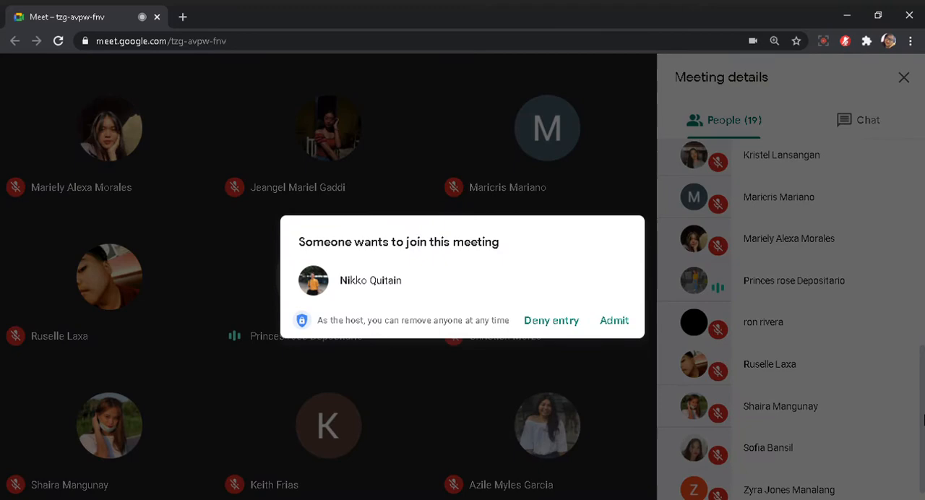
mouse_move(614, 321)
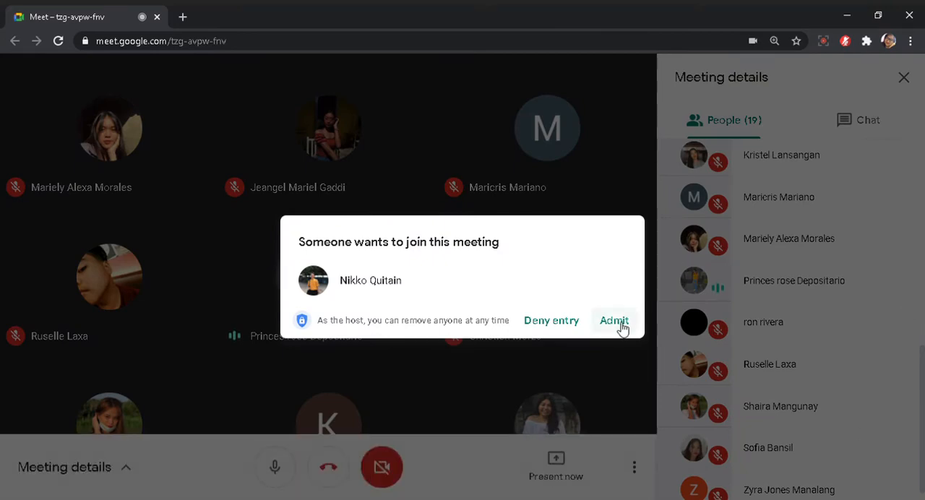
Admit the next requesting student, raising the call to 21 participants.
left_click(613, 321)
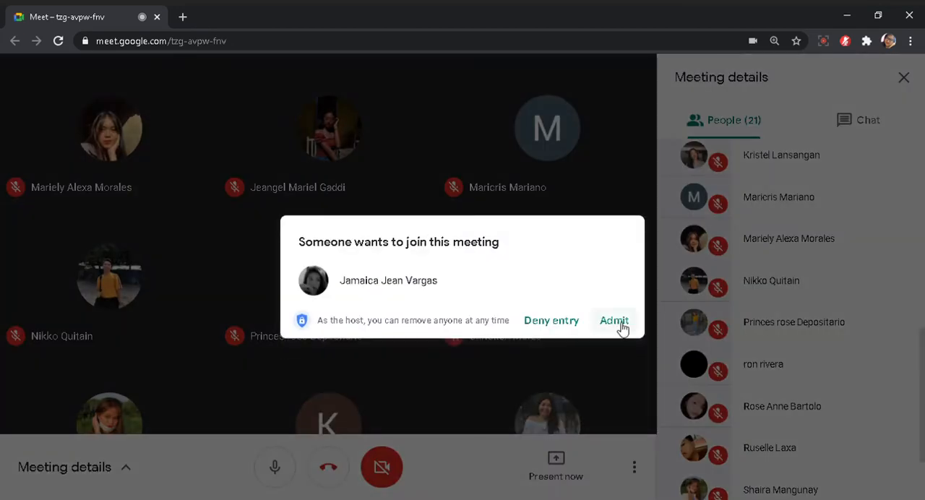
left_click(614, 321)
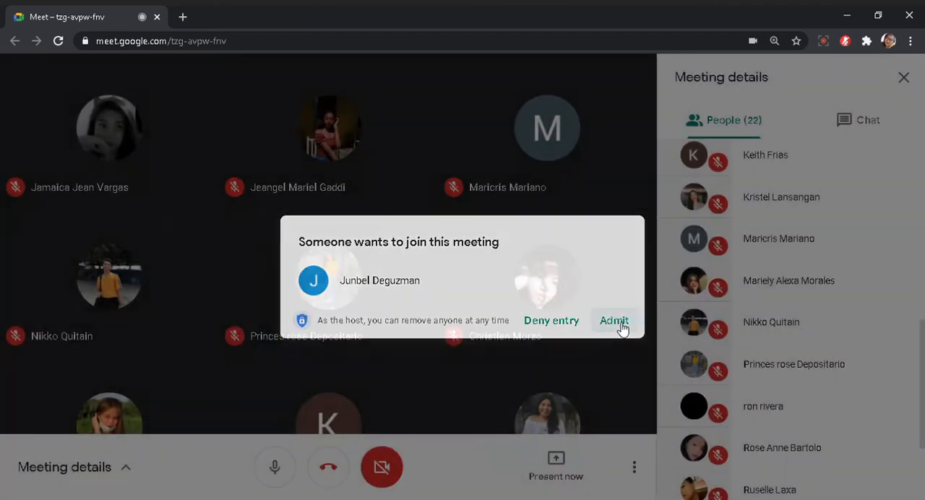
left_click(613, 321)
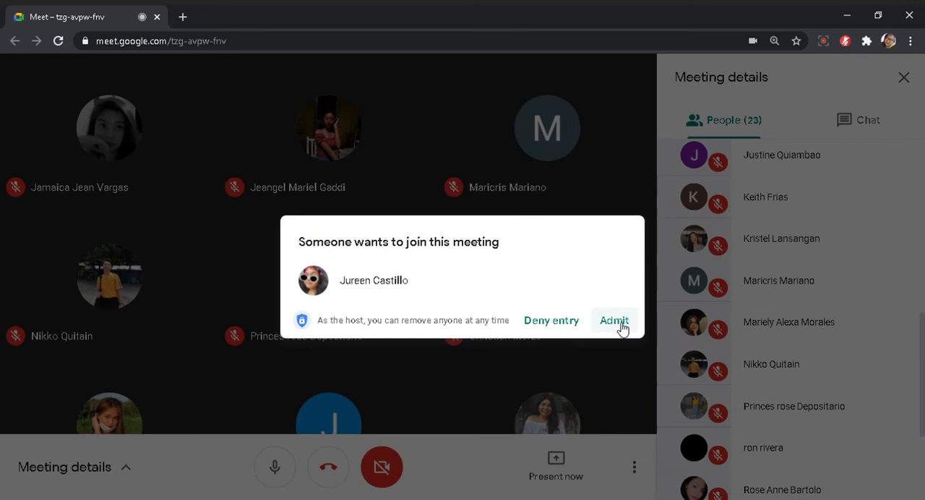
left_click(613, 321)
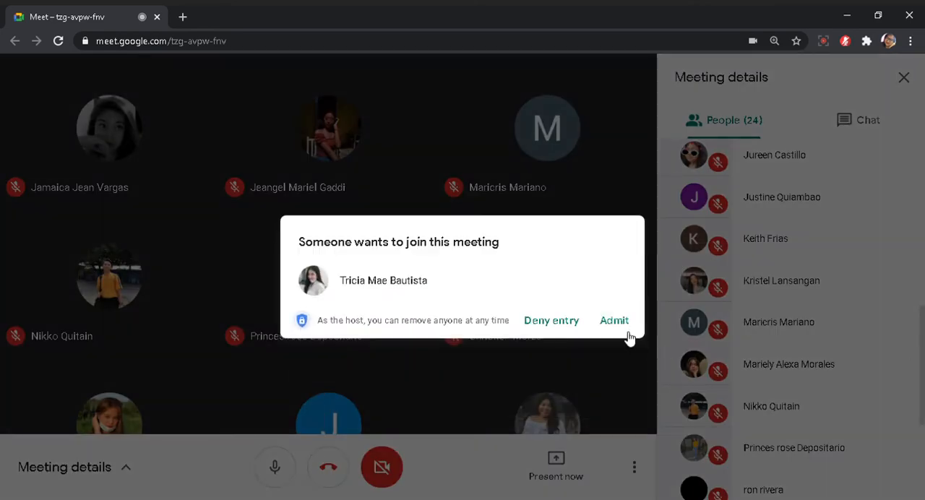
left_click(614, 321)
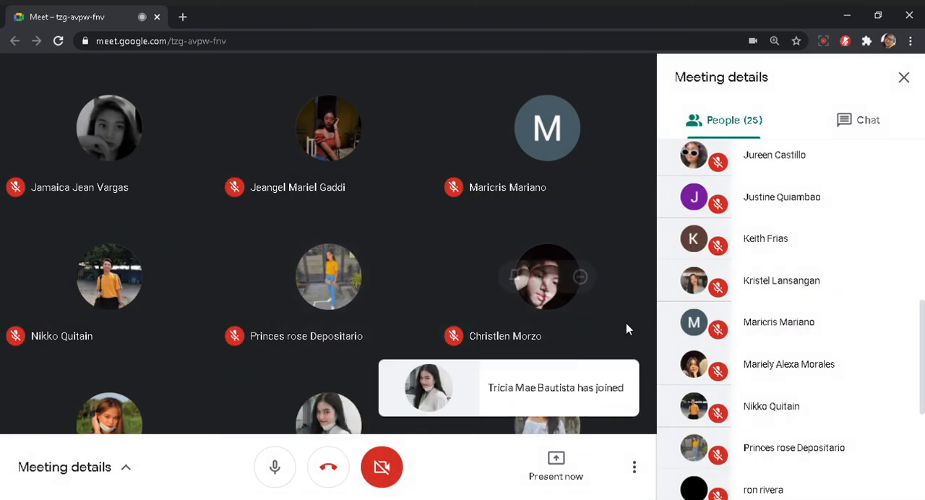